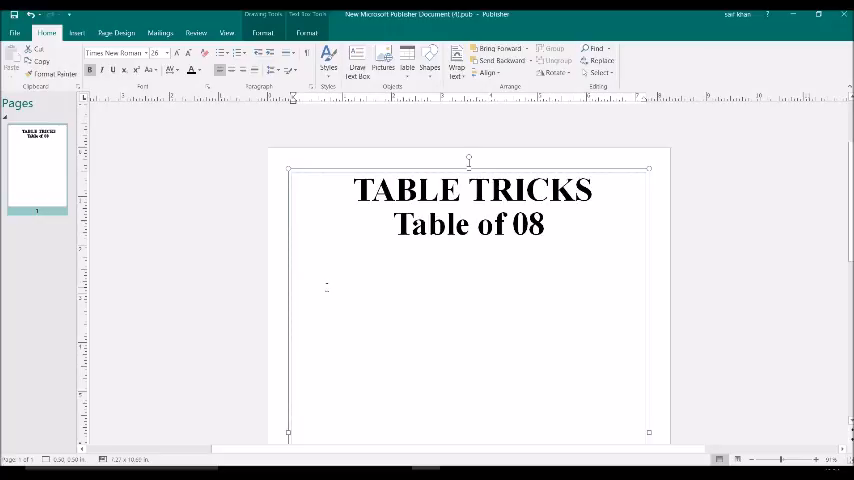
# Step: Place the cursor on a new line beneath the 'Table of 08' heading to start the number column
pyautogui.click(296, 284)
pyautogui.write('0')
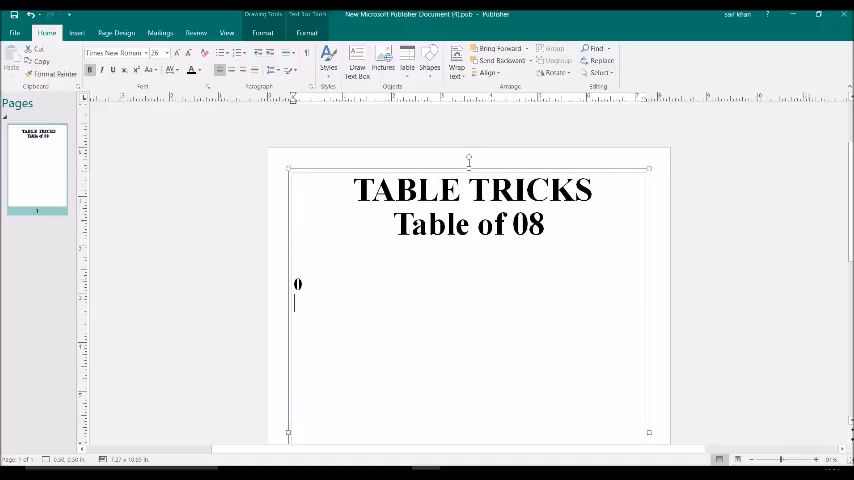
# Step: Enter the leading digits of the column, one per line, so the first line reads 08
pyautogui.write('1')
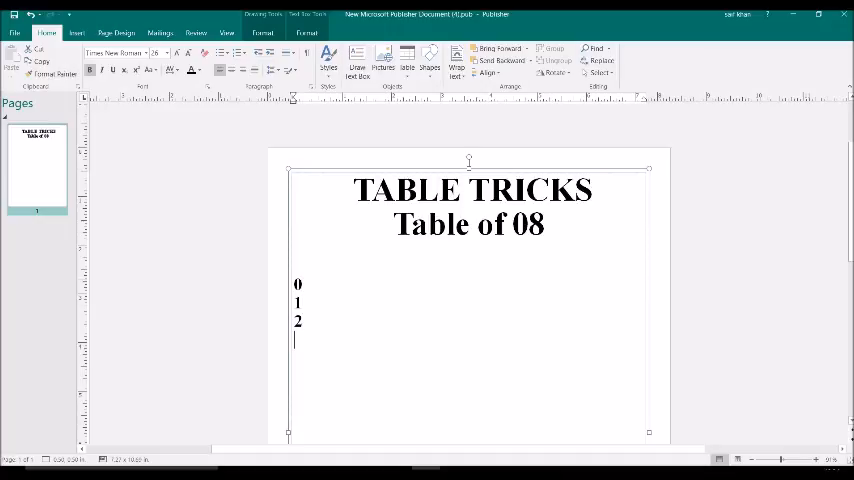
pyautogui.write('3')
pyautogui.write('4')
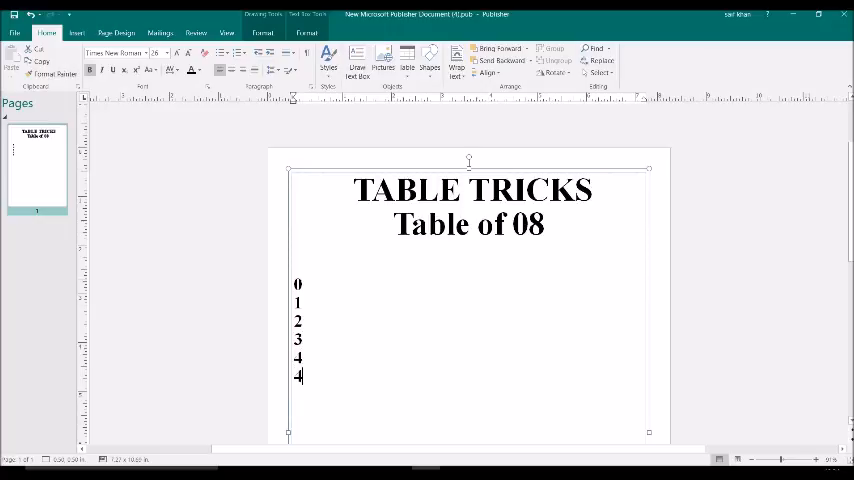
pyautogui.write('5')
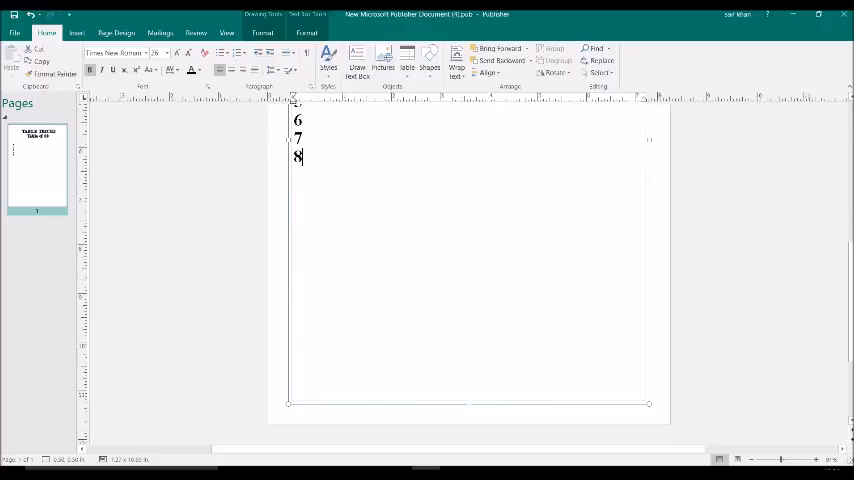
pyautogui.write('9')
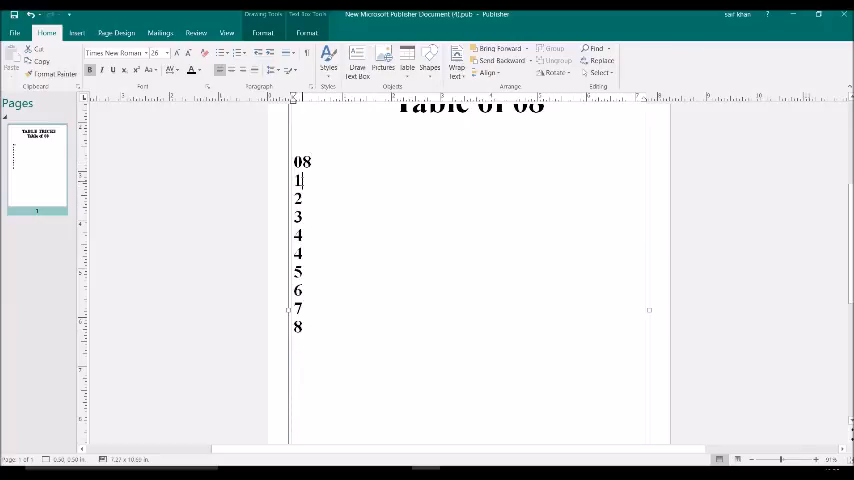
# Step: Add the second digits (6, 4, 2, 0, 8, 6, 4, 2) so the column reads 08, 16, 24 … 72
pyautogui.write('6')
pyautogui.click(302, 198)
pyautogui.write('4')
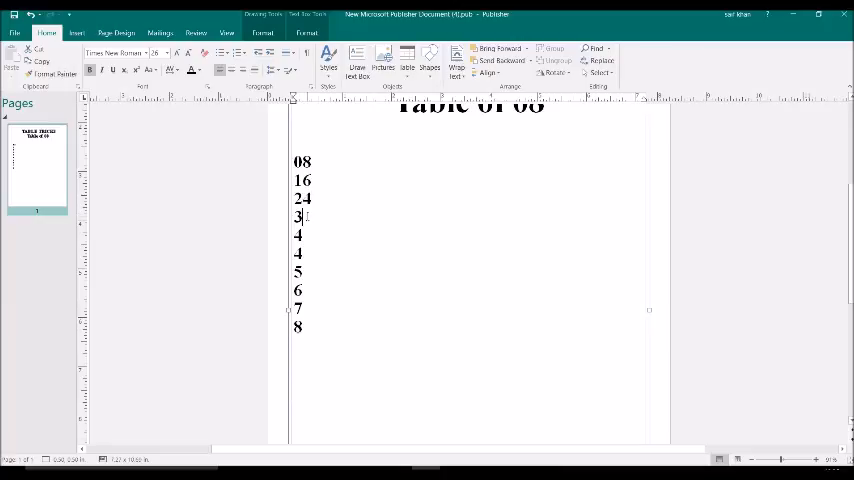
pyautogui.write('2')
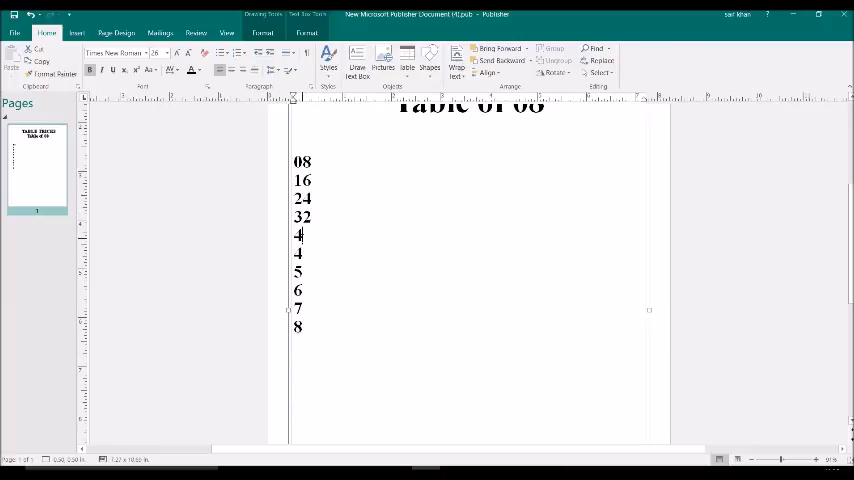
pyautogui.write('0')
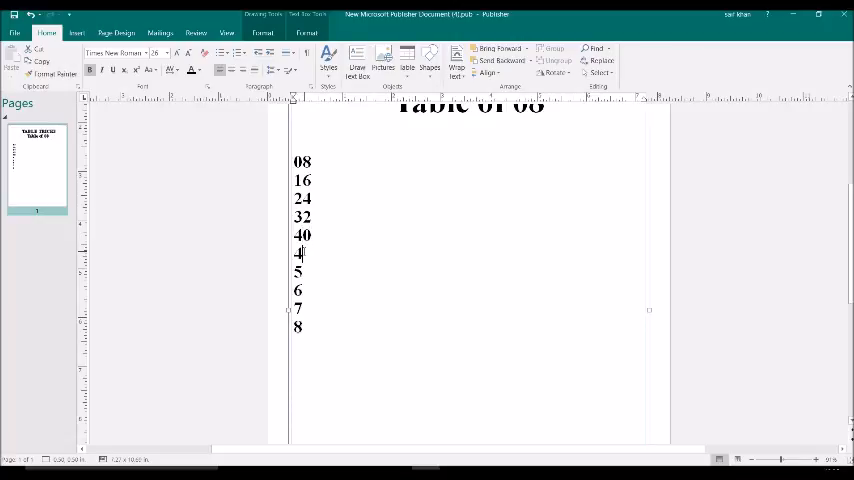
pyautogui.write('8')
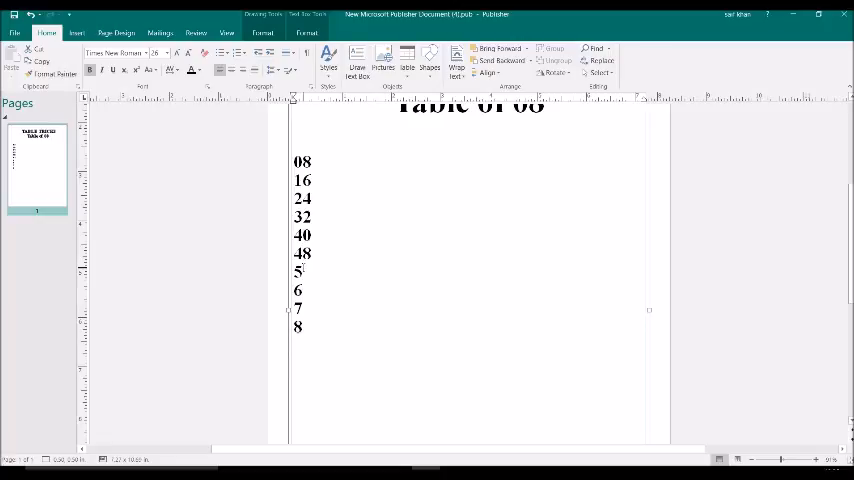
pyautogui.write('6')
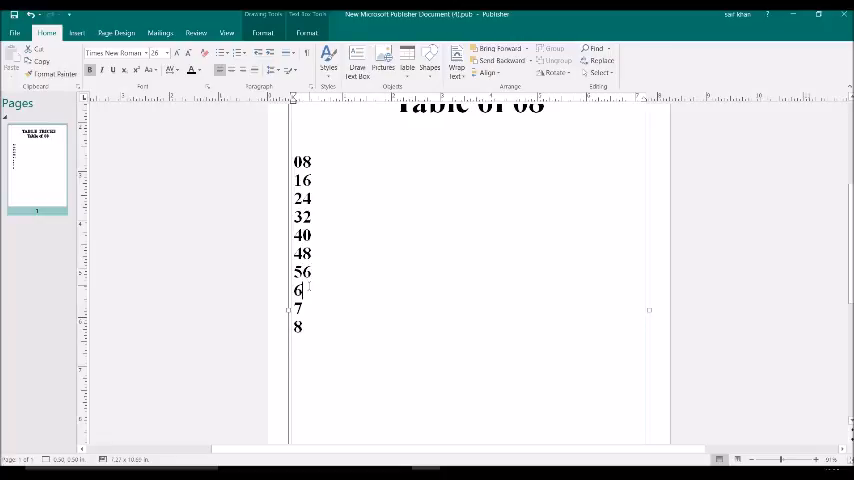
pyautogui.write('4')
pyautogui.click(306, 308)
pyautogui.write('2')
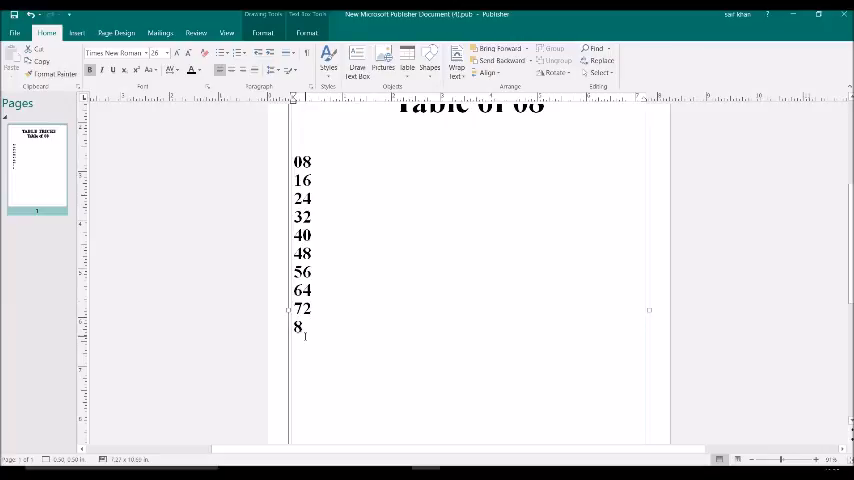
pyautogui.write('0')
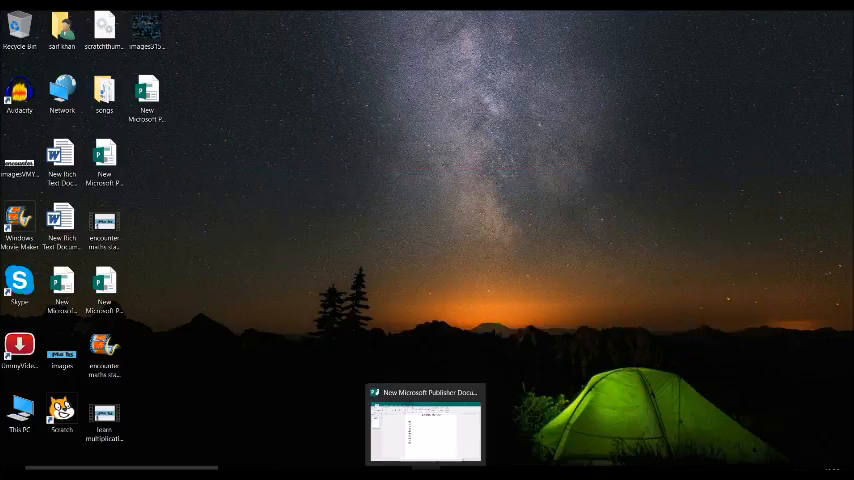
# Step: Restore the Publisher window showing the completed column ending in 80
pyautogui.click(428, 420)
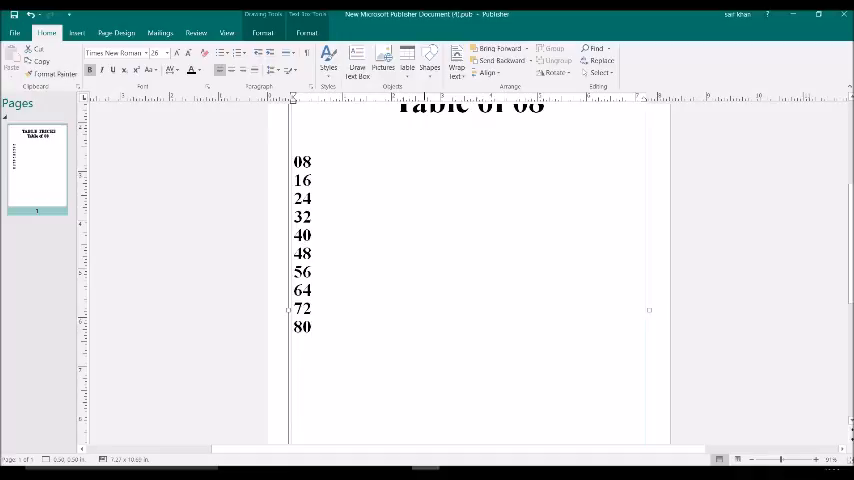